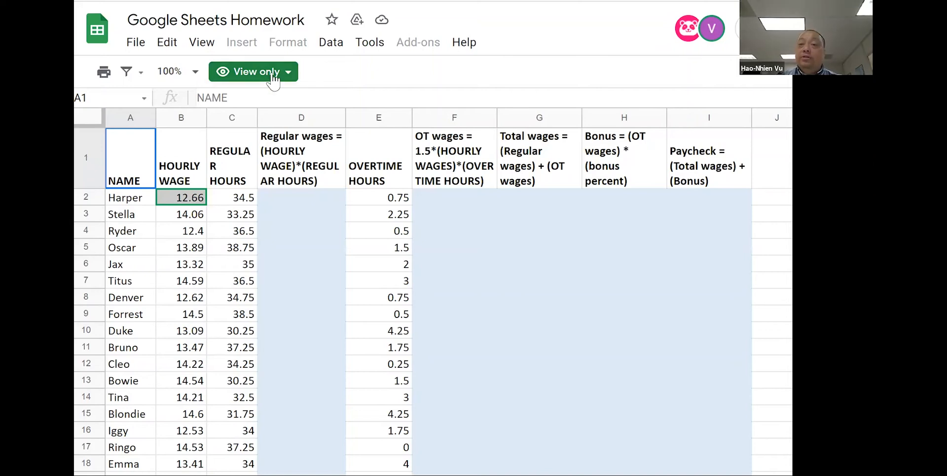
mouse_move(253, 72)
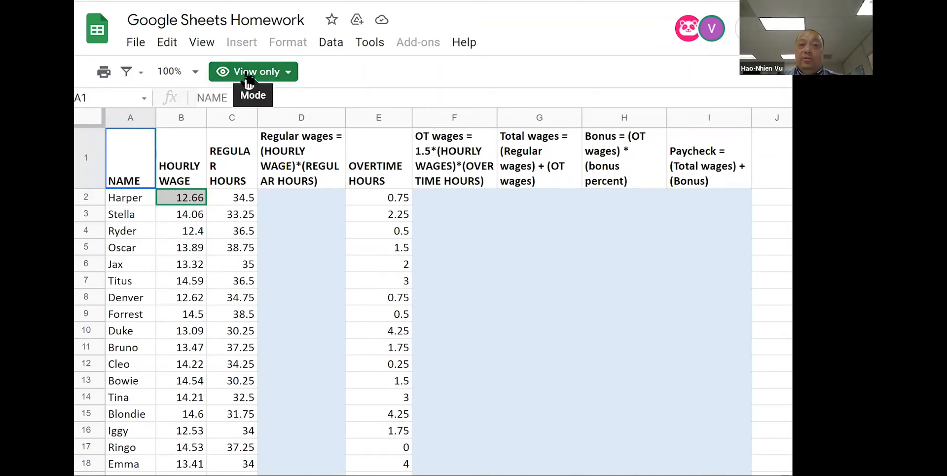
mouse_move(391, 81)
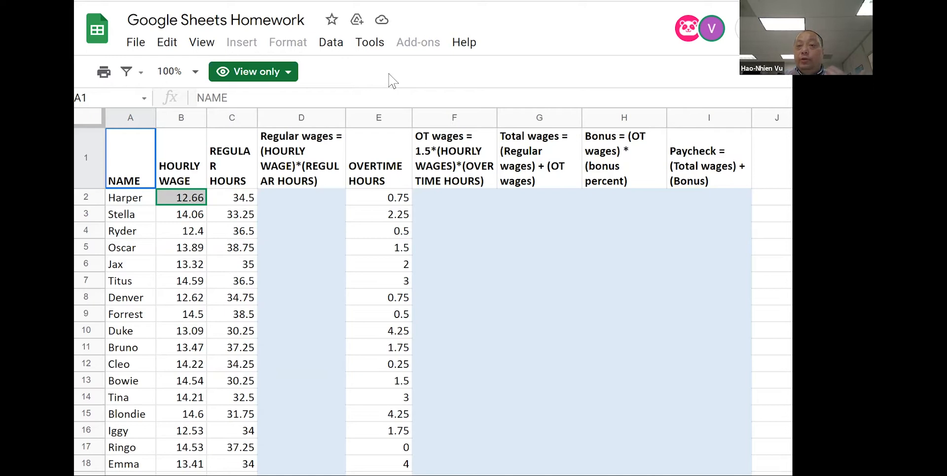
mouse_move(144, 57)
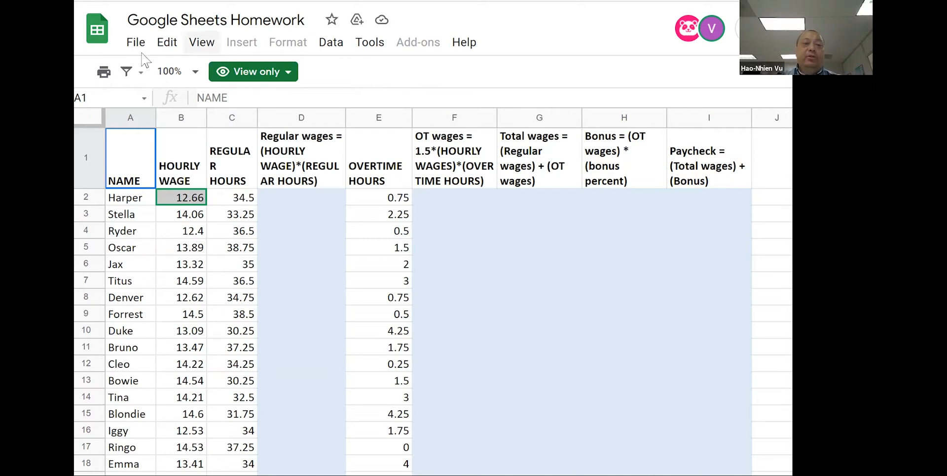
mouse_move(136, 42)
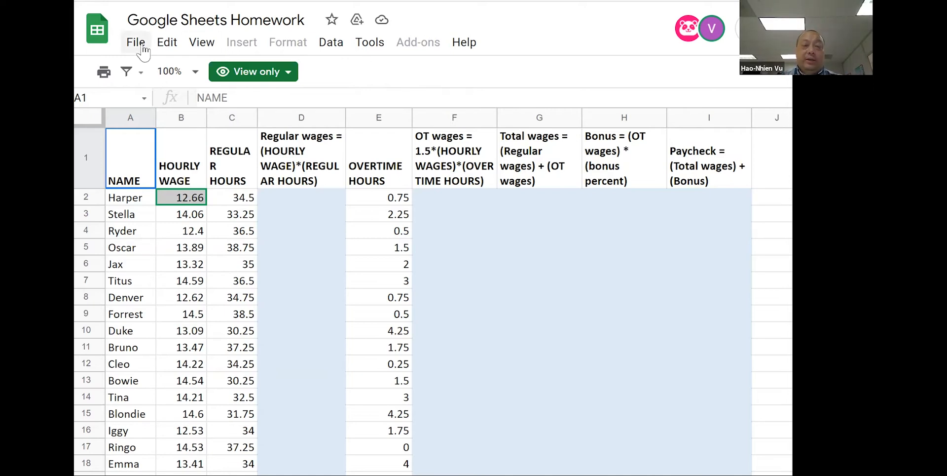
Make an editable copy of the view-only wage homework spreadsheet from the File menu.
left_click(137, 42)
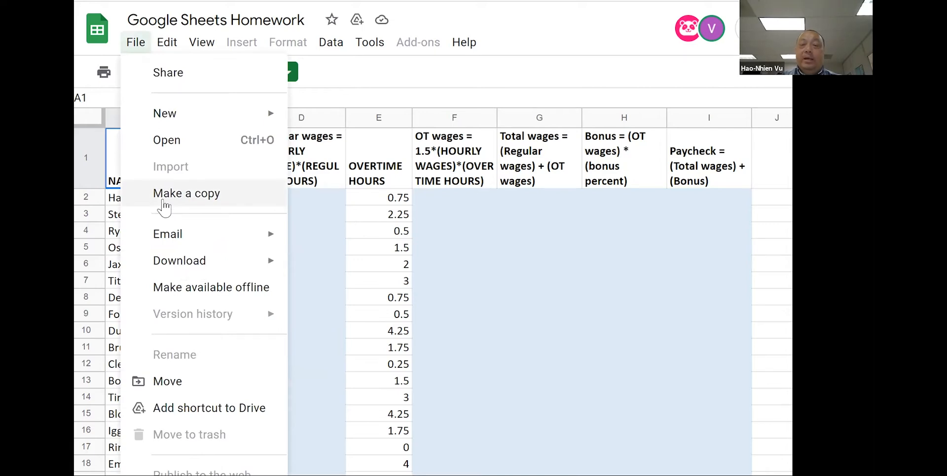
left_click(186, 193)
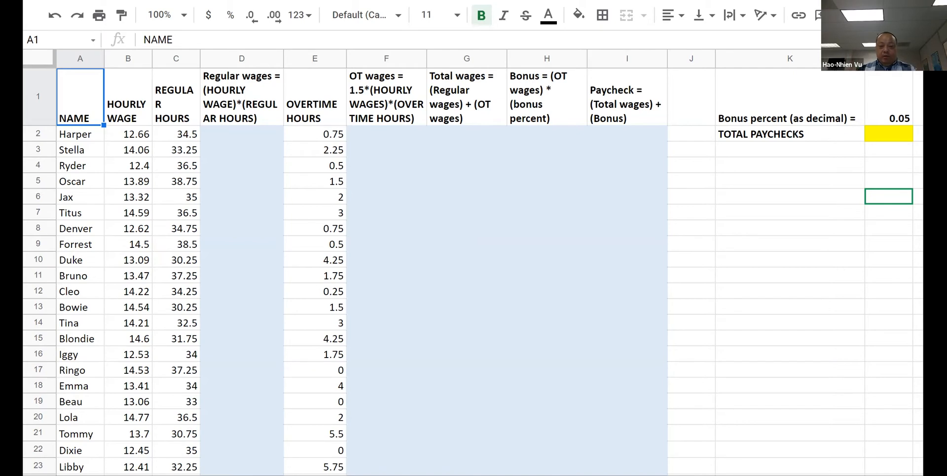
mouse_move(140, 119)
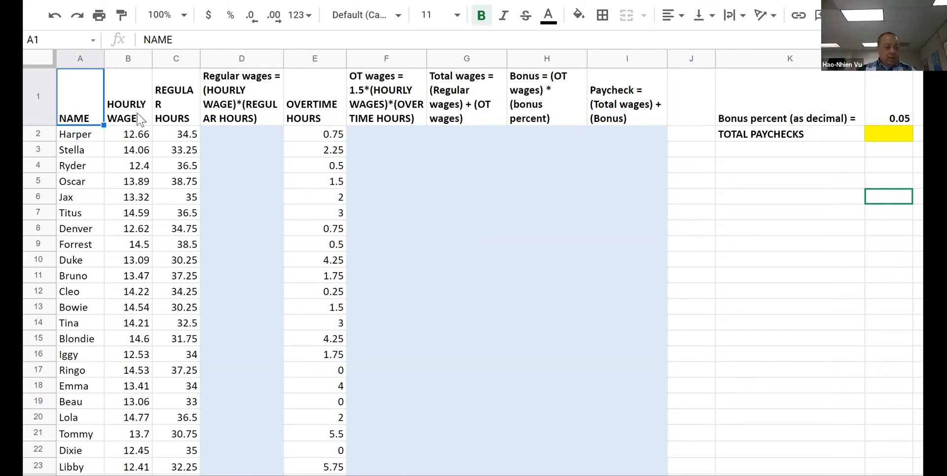
mouse_move(132, 234)
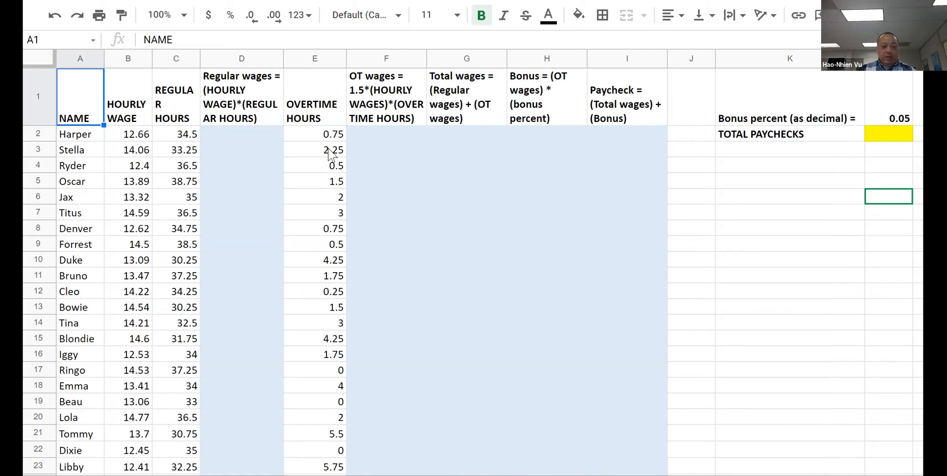
mouse_move(327, 294)
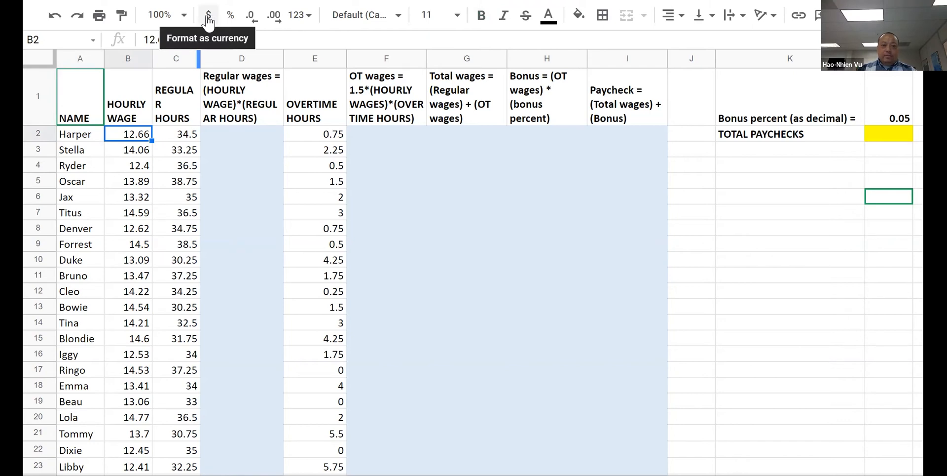
mouse_move(133, 175)
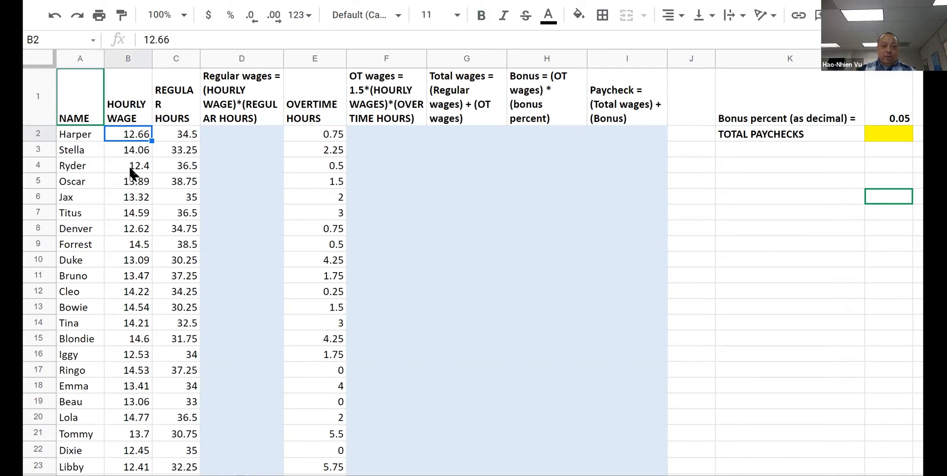
mouse_move(117, 208)
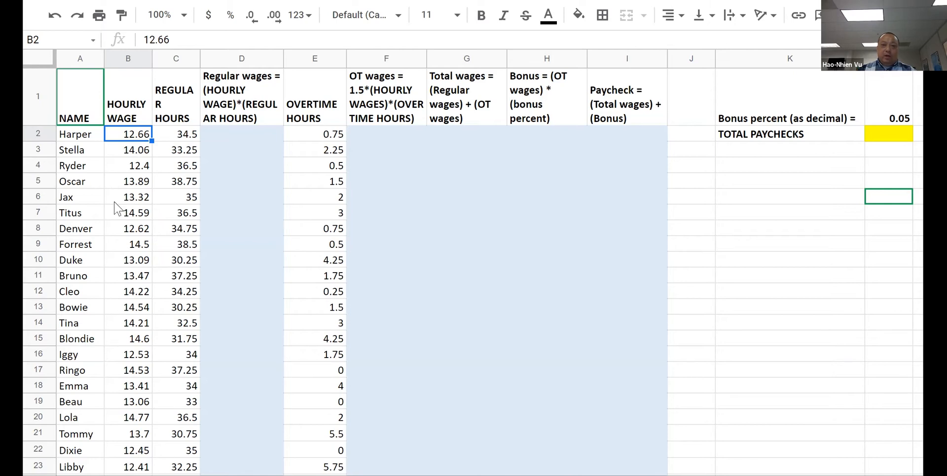
mouse_move(116, 266)
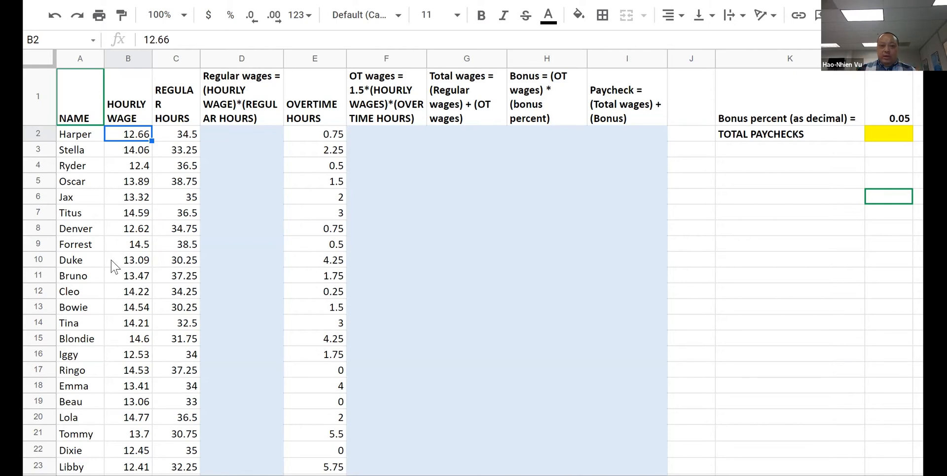
mouse_move(139, 169)
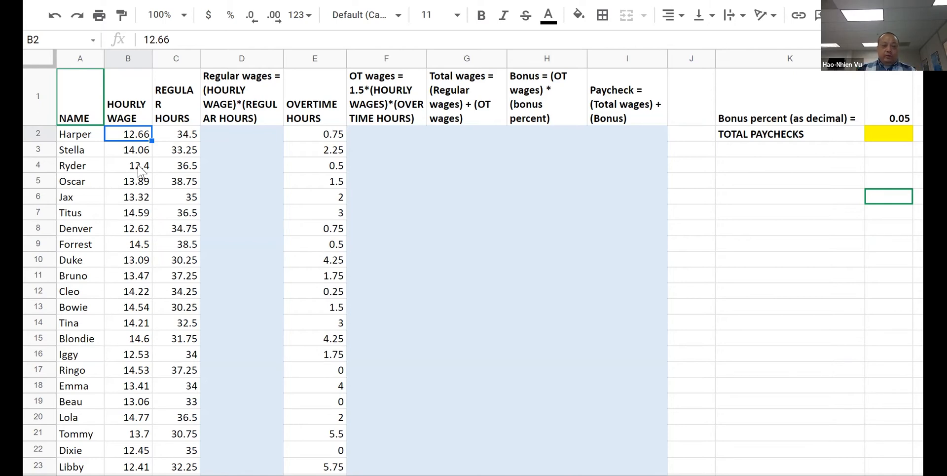
left_click(128, 166)
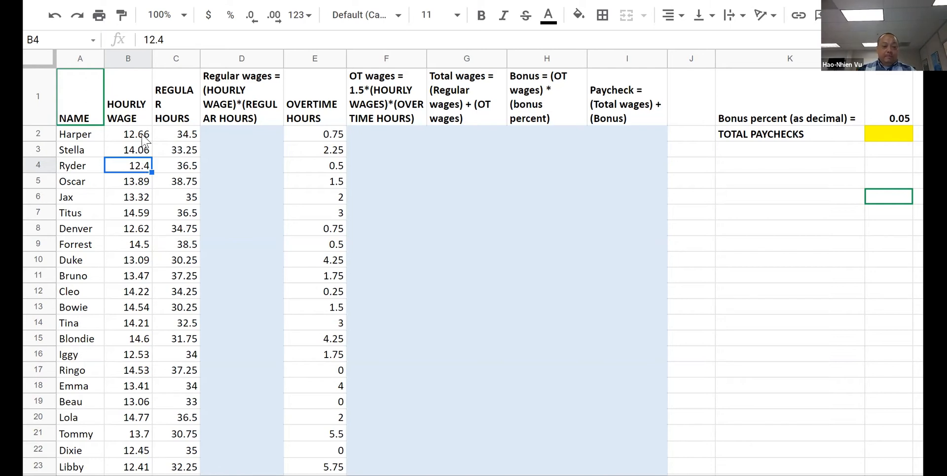
Format column B (HOURLY WAGE) as currency, showing values like $12.66.
left_click(127, 135)
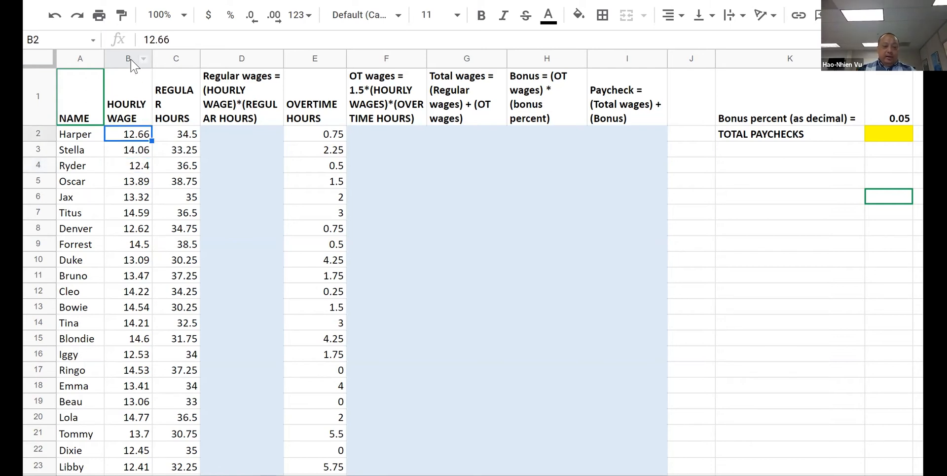
left_click(127, 59)
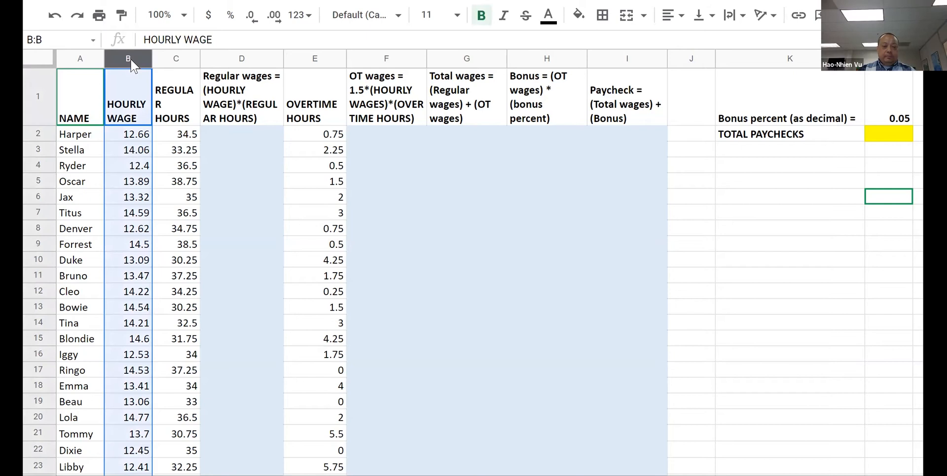
mouse_move(208, 14)
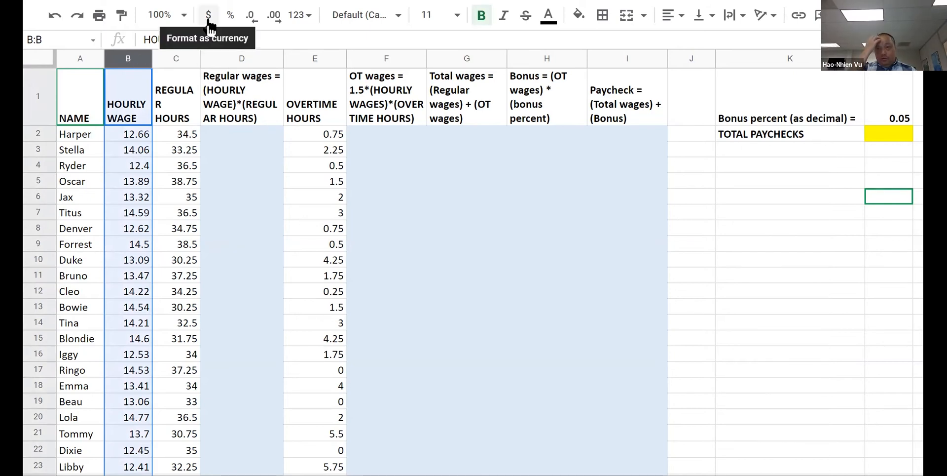
left_click(207, 15)
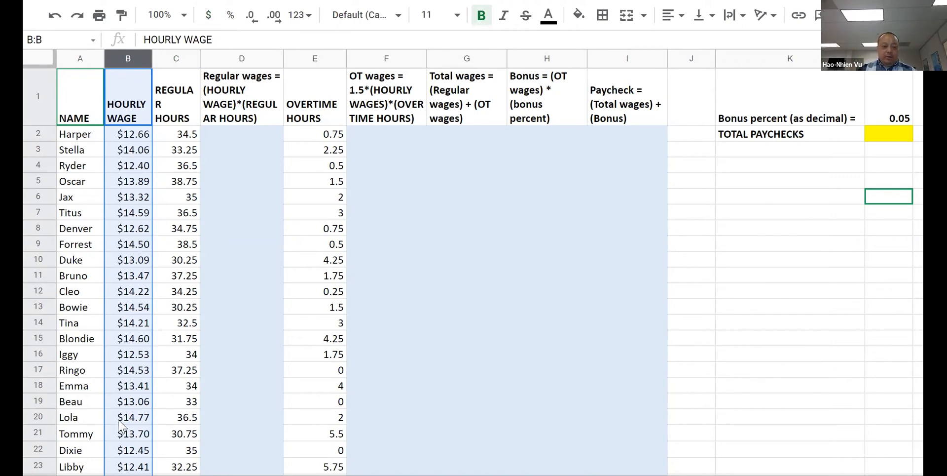
scroll("down", 3)
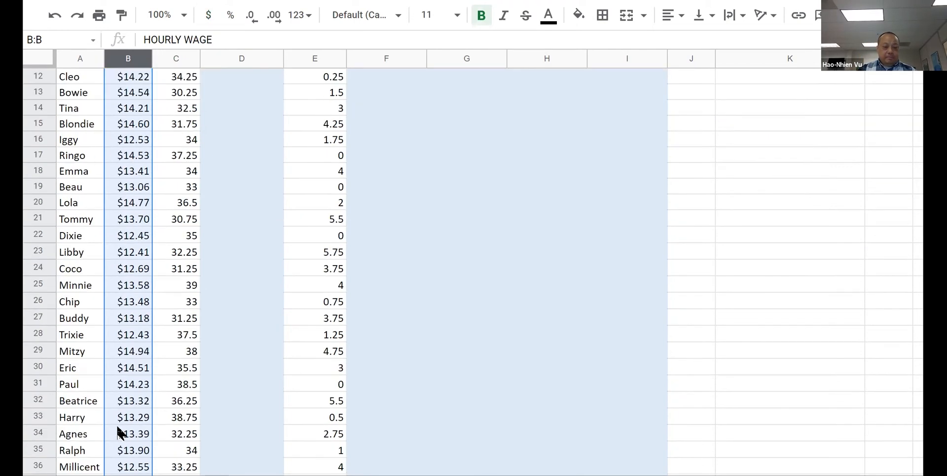
scroll("down", 3)
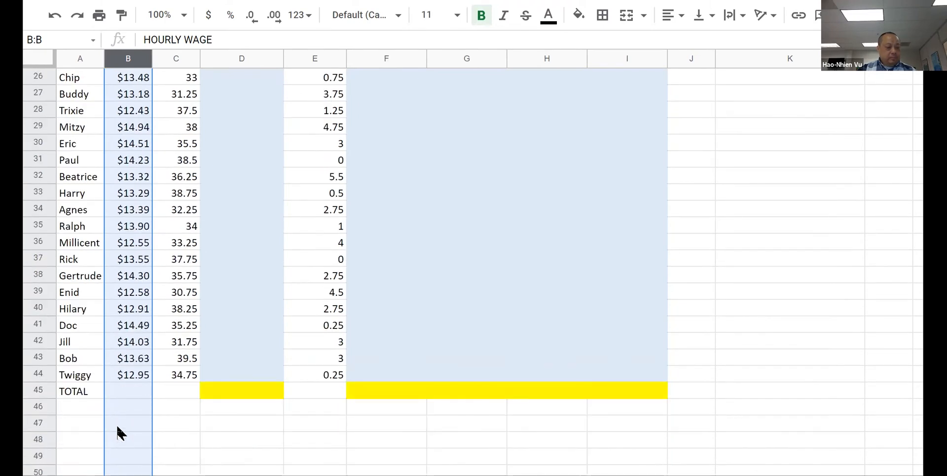
scroll("up", 3)
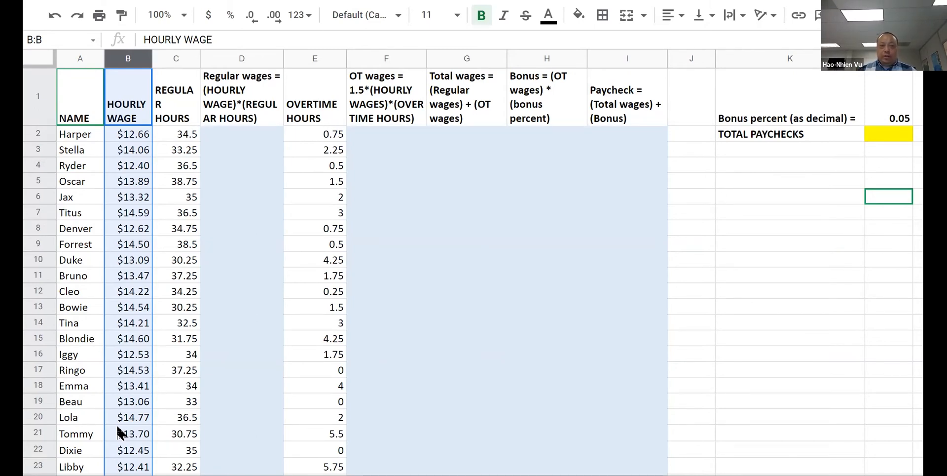
mouse_move(856, 134)
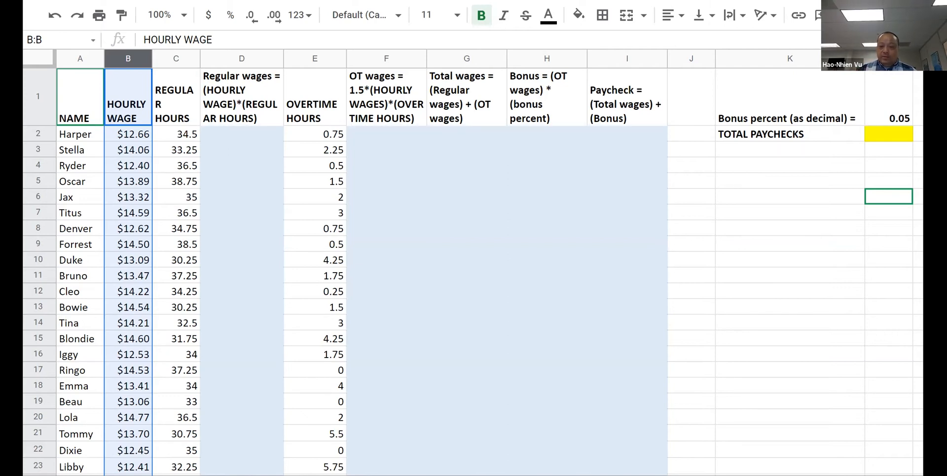
mouse_move(888, 127)
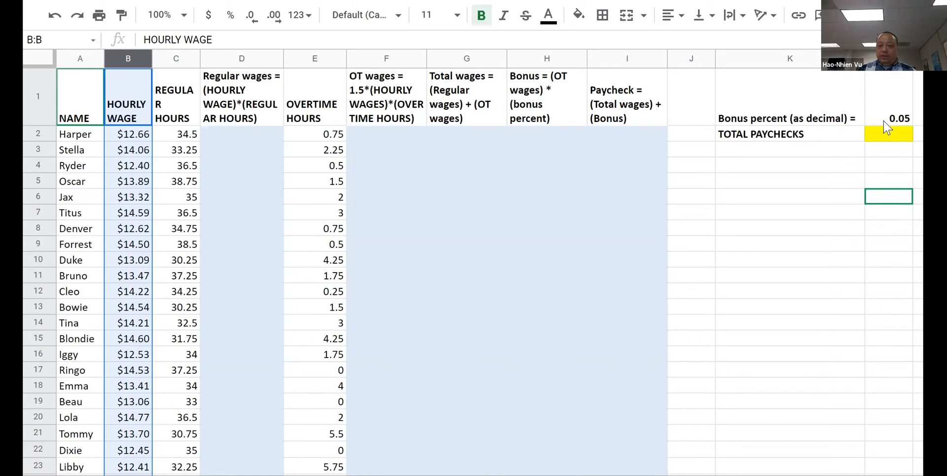
mouse_move(574, 133)
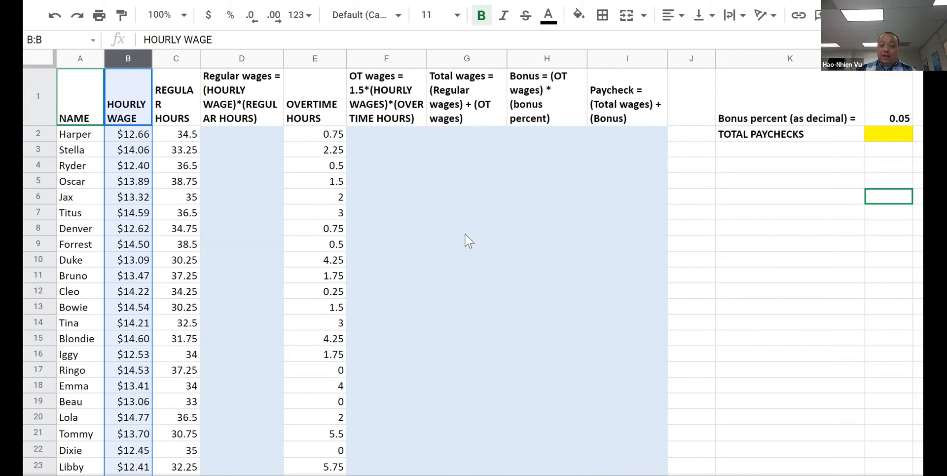
mouse_move(884, 145)
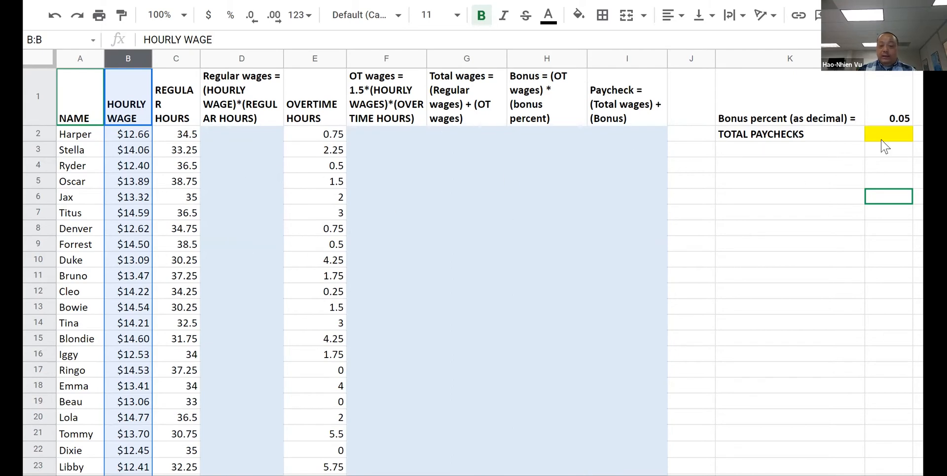
scroll("down", 3)
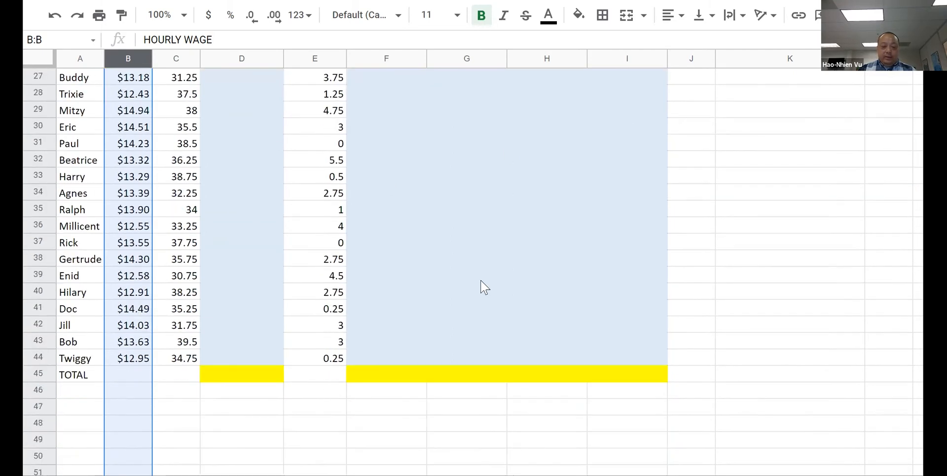
scroll("up", 3)
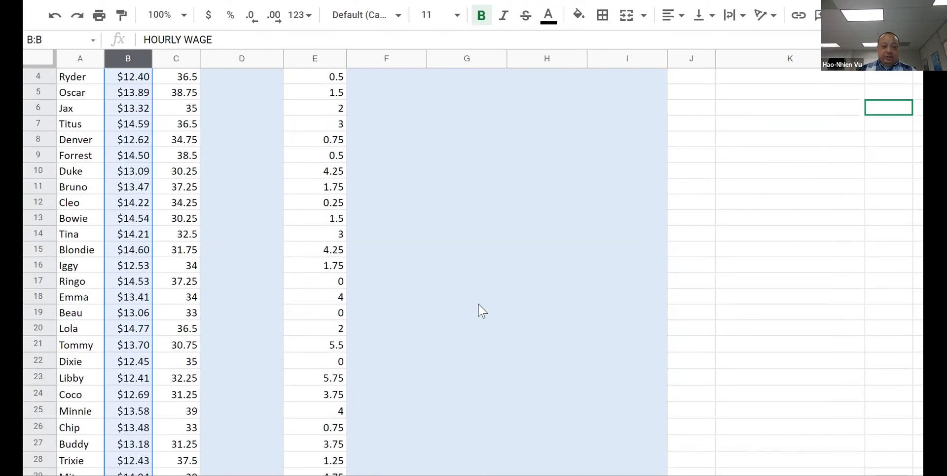
scroll("up", 3)
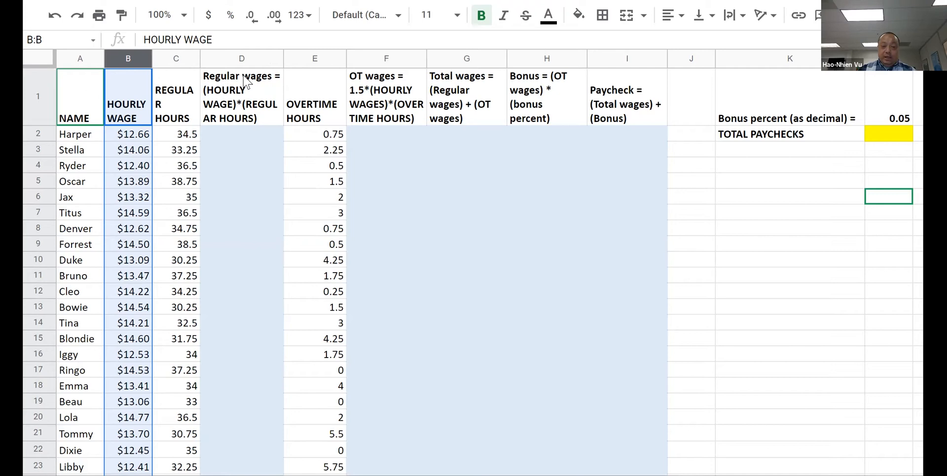
mouse_move(132, 140)
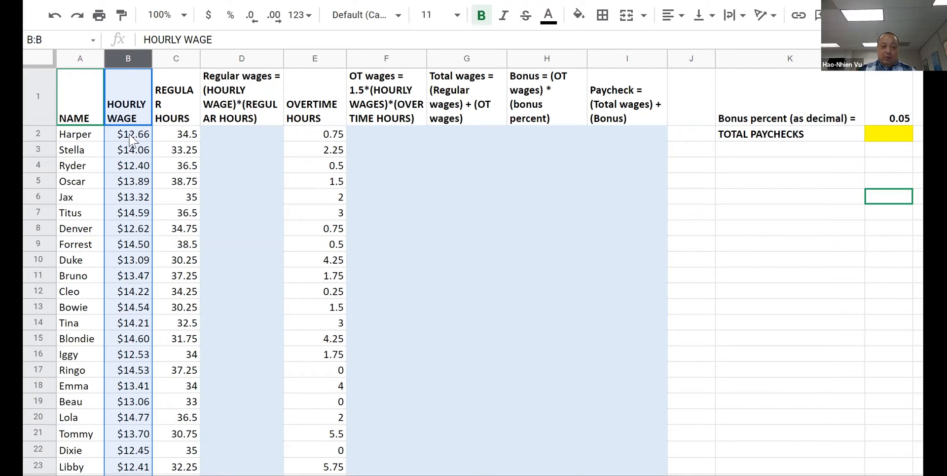
left_click(176, 134)
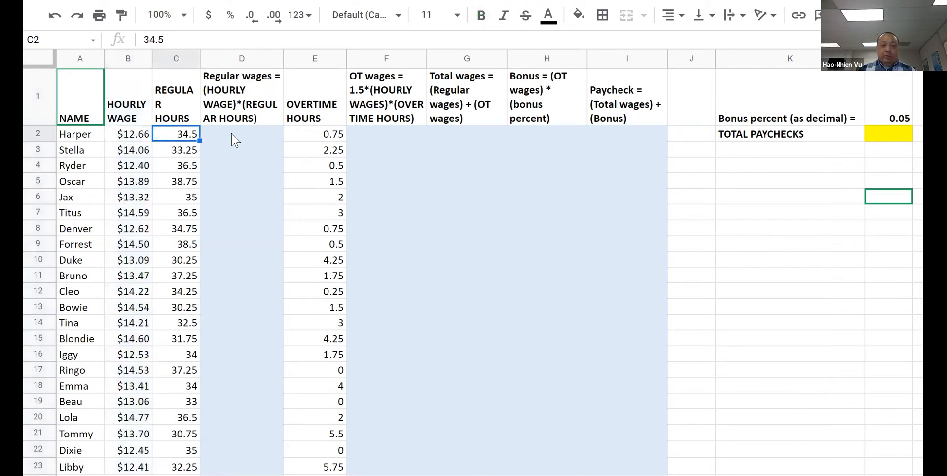
left_click(241, 133)
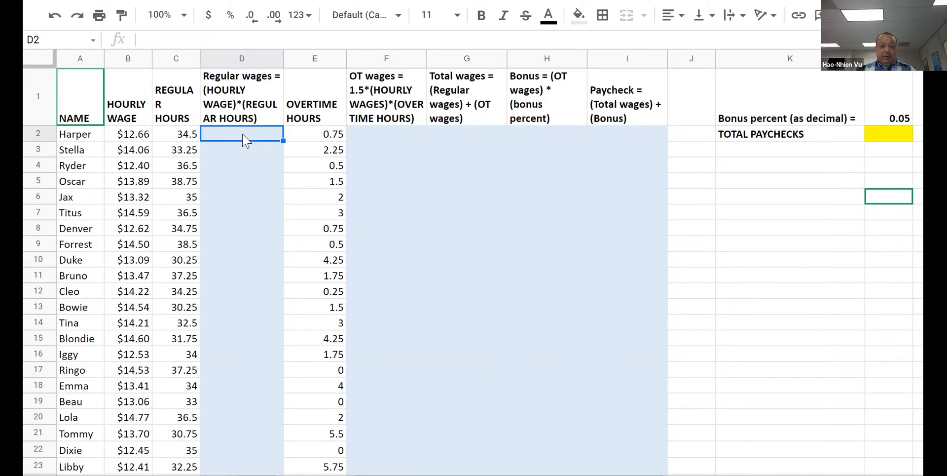
mouse_move(251, 182)
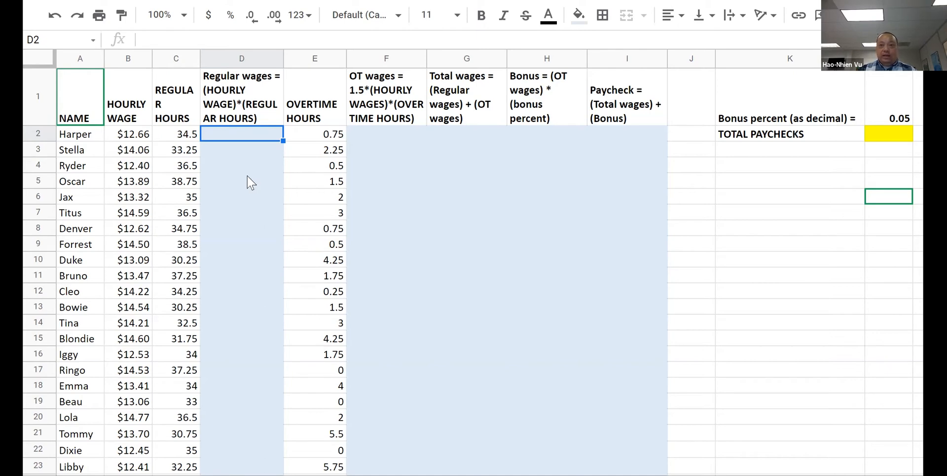
mouse_move(250, 146)
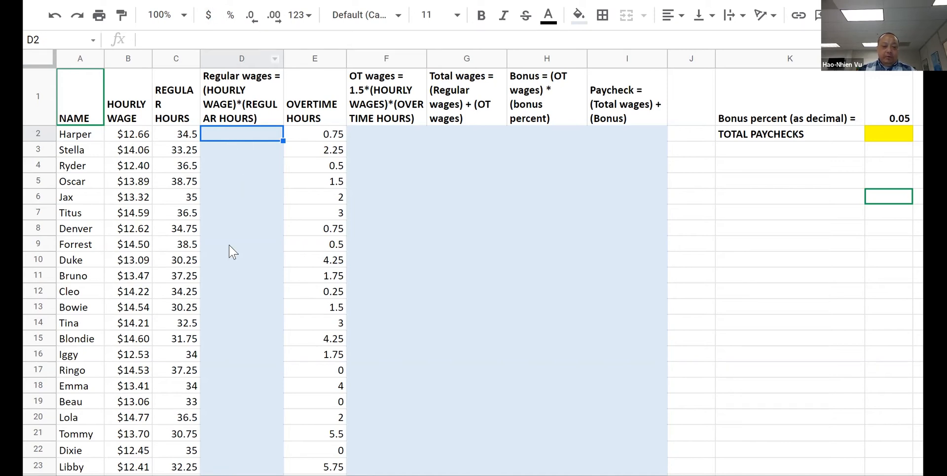
scroll("down", 3)
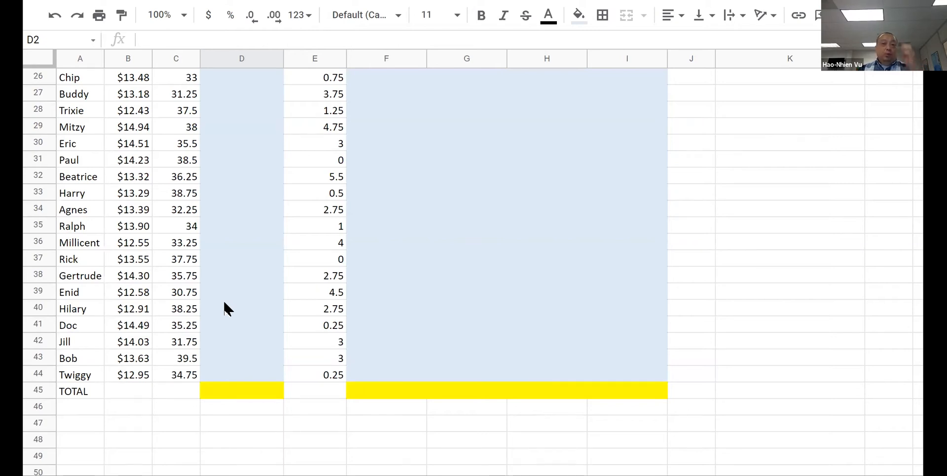
scroll("up", 3)
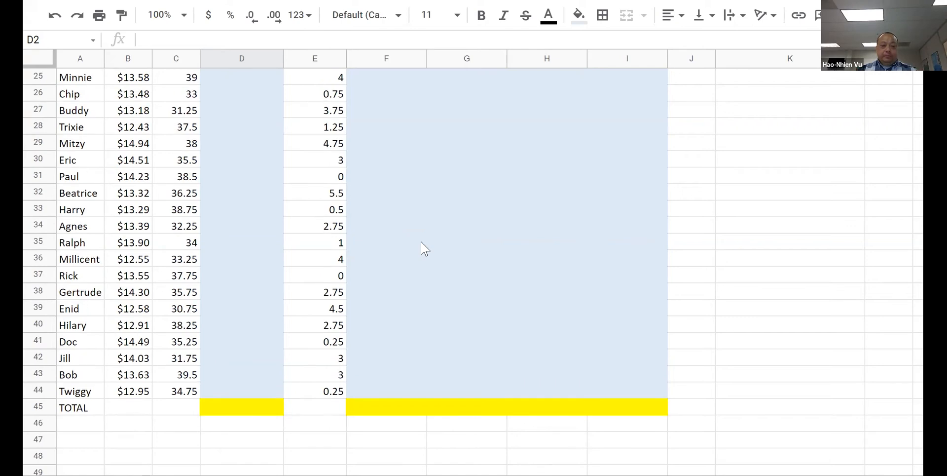
scroll("up", 3)
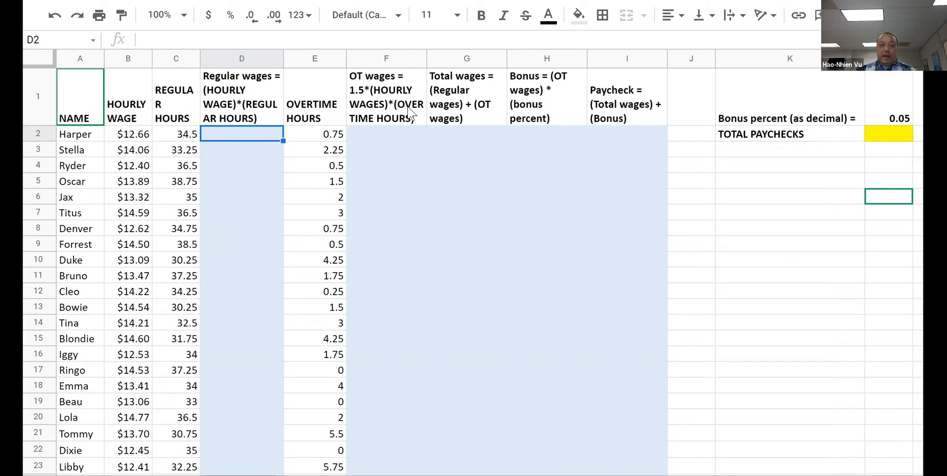
mouse_move(382, 144)
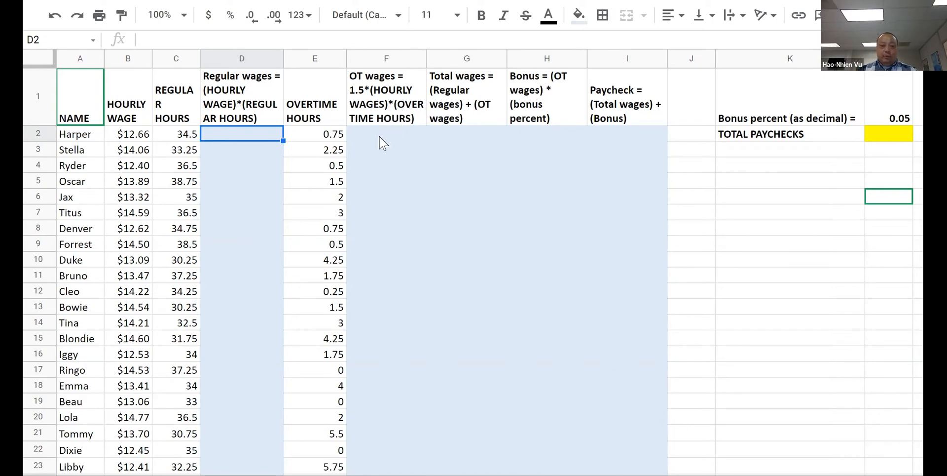
left_click(386, 134)
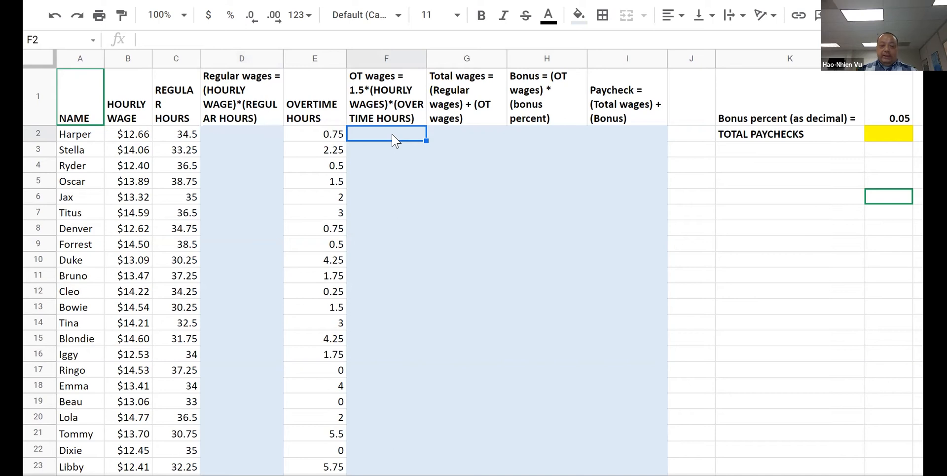
mouse_move(376, 140)
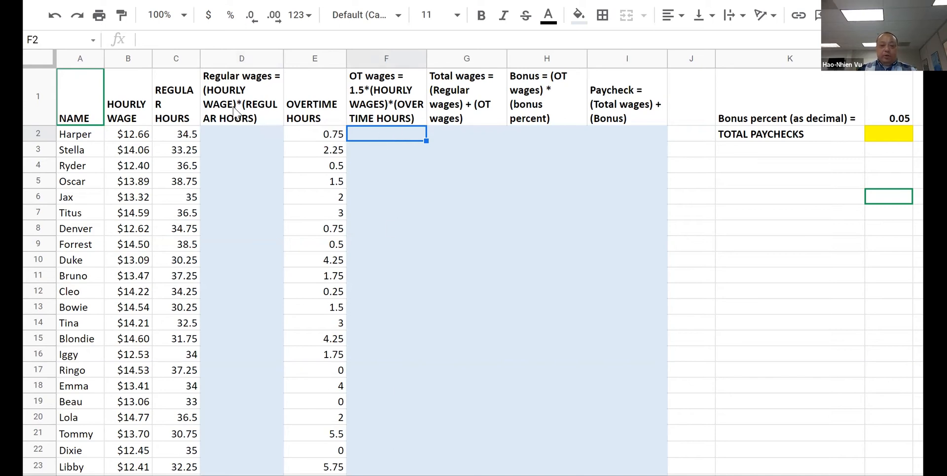
mouse_move(471, 103)
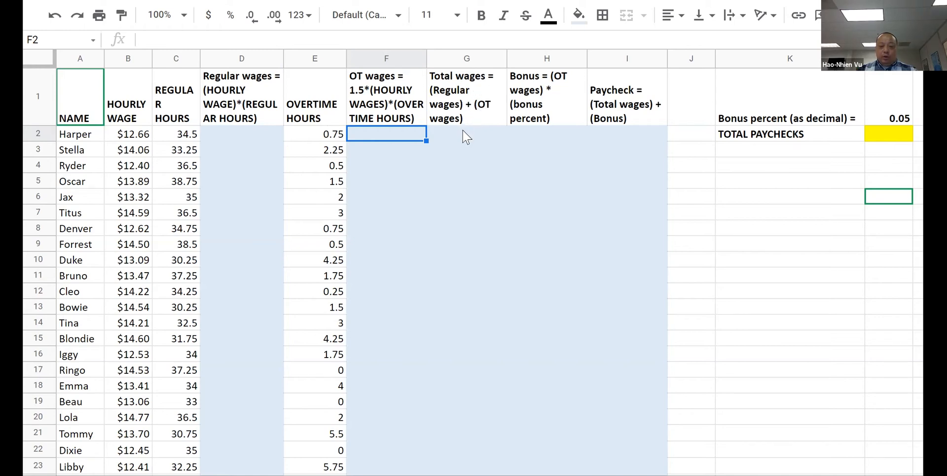
mouse_move(471, 150)
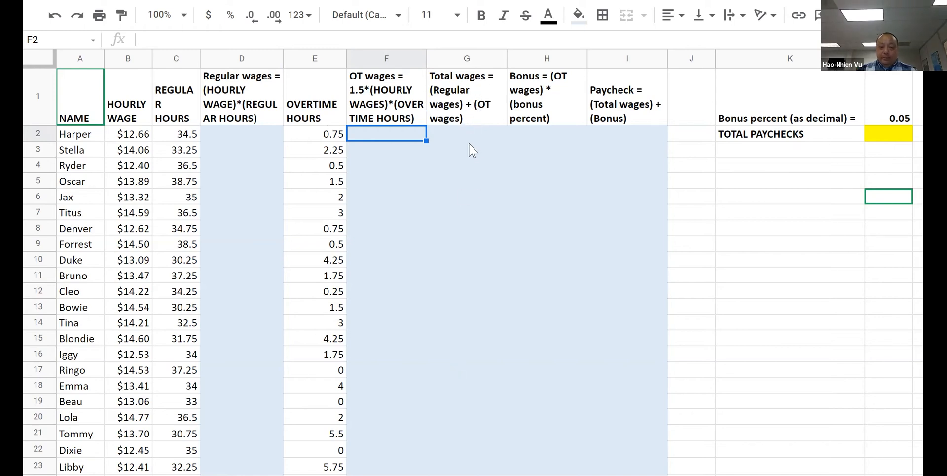
left_click(467, 134)
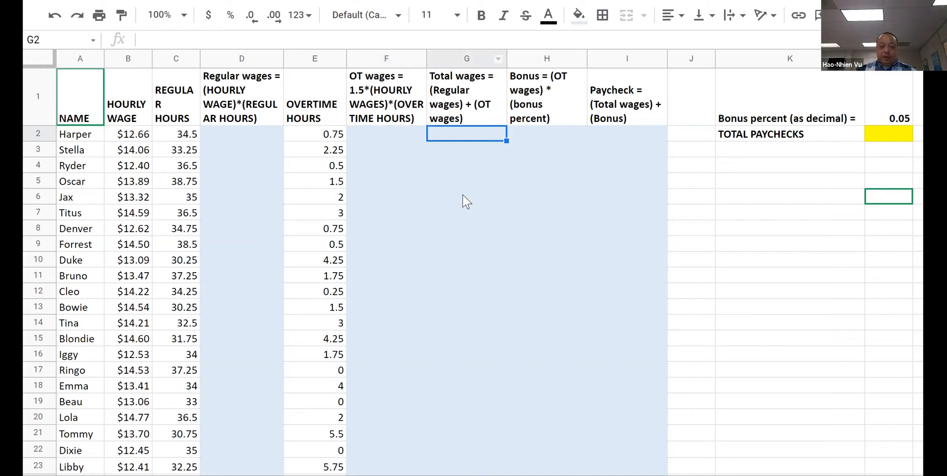
mouse_move(469, 185)
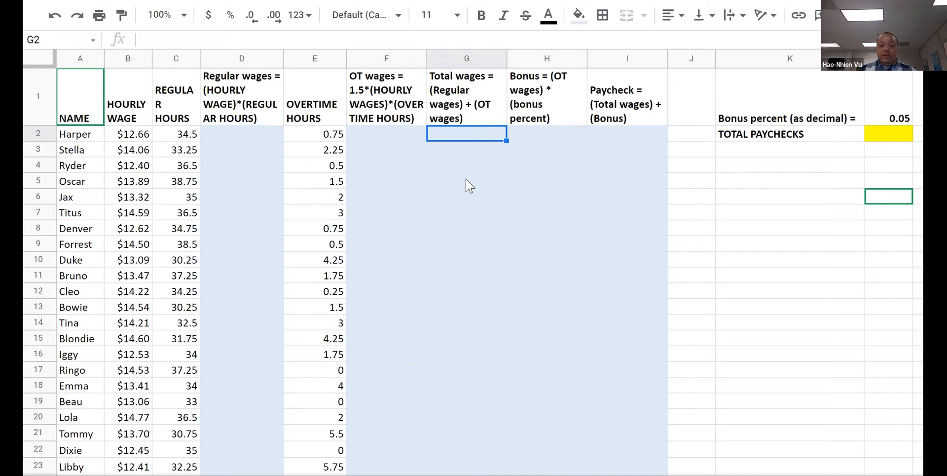
mouse_move(512, 138)
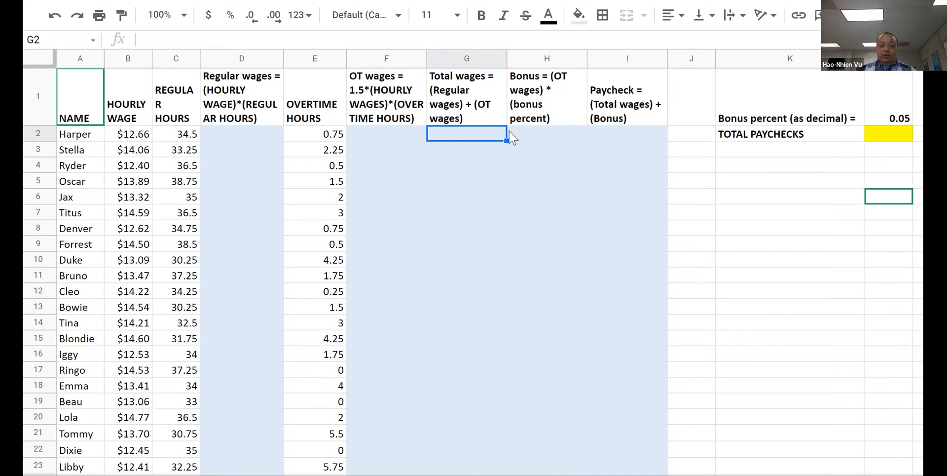
left_click(547, 134)
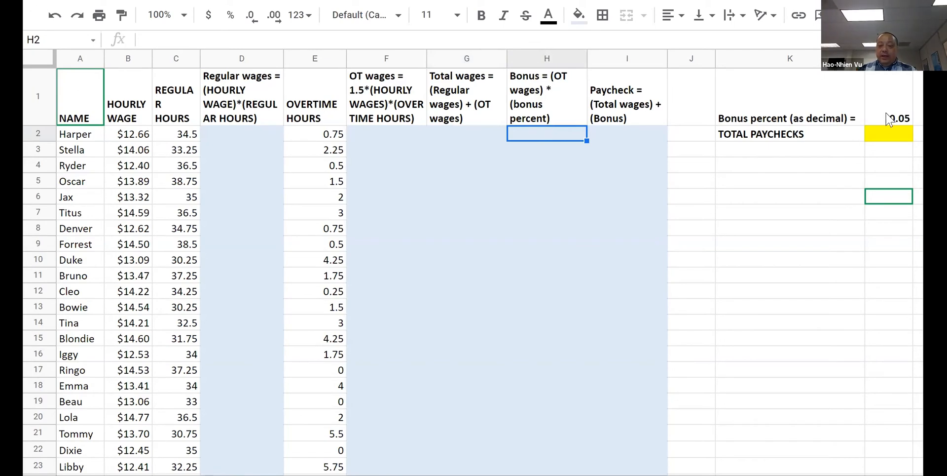
left_click(897, 96)
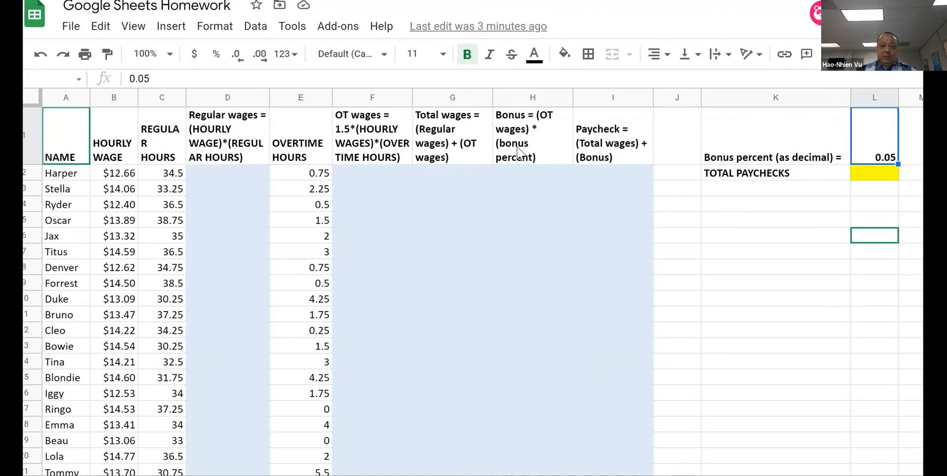
left_click(533, 173)
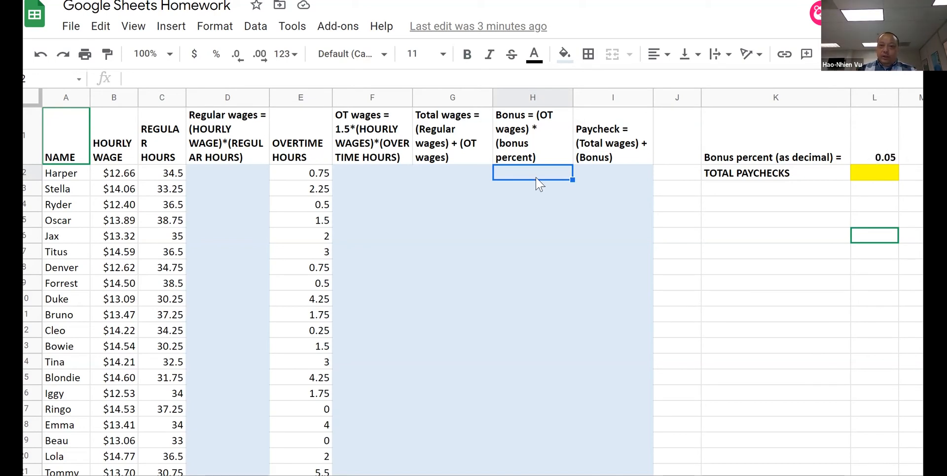
mouse_move(538, 245)
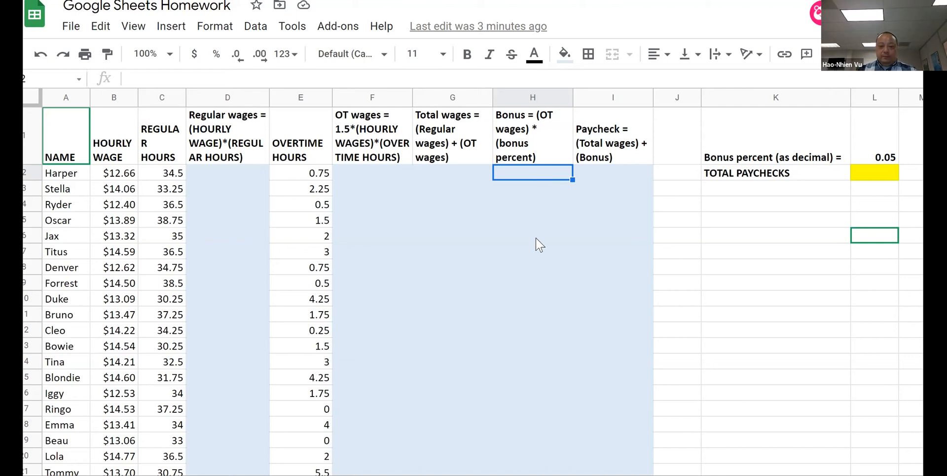
mouse_move(614, 211)
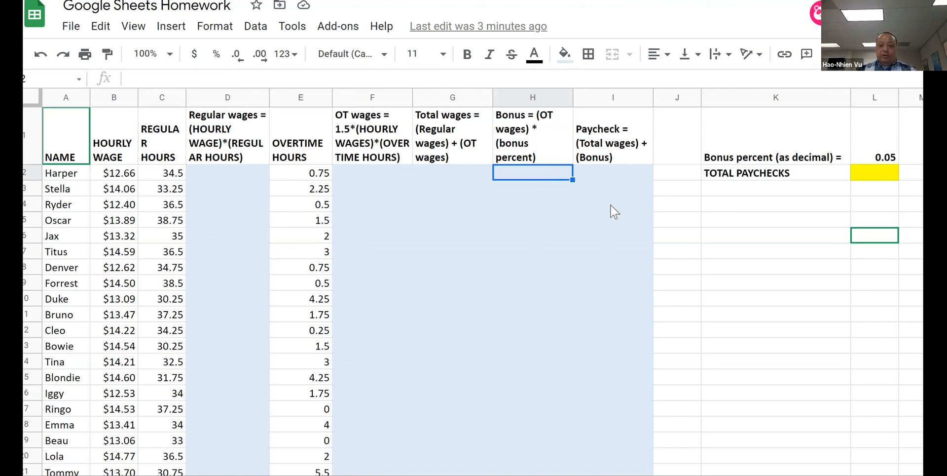
mouse_move(614, 177)
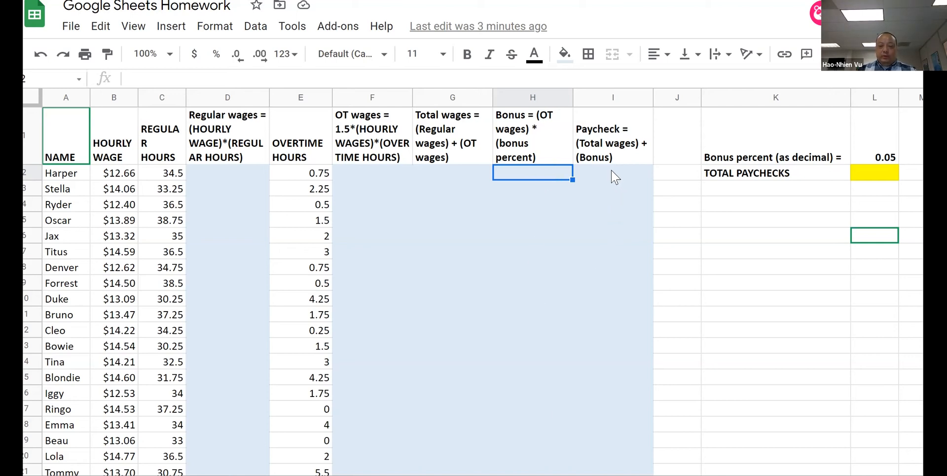
mouse_move(628, 196)
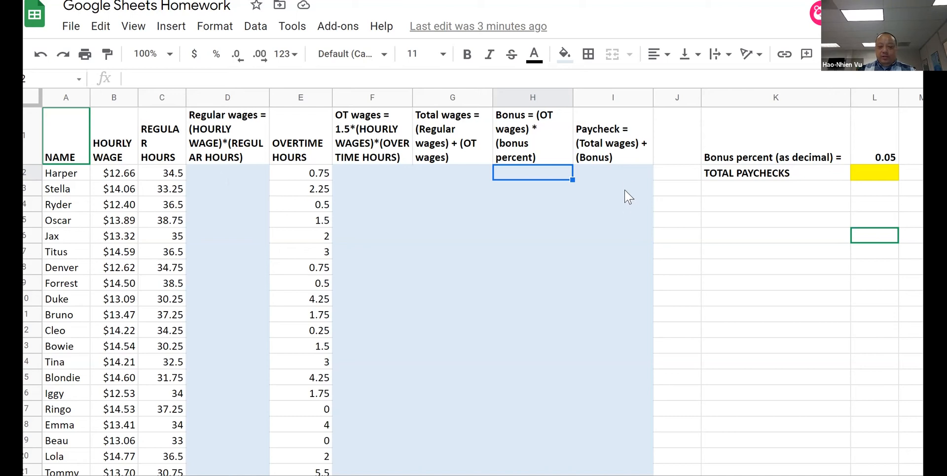
Scroll down to row 55 showing the TOTAL label and yellow cells.
scroll("down", 3)
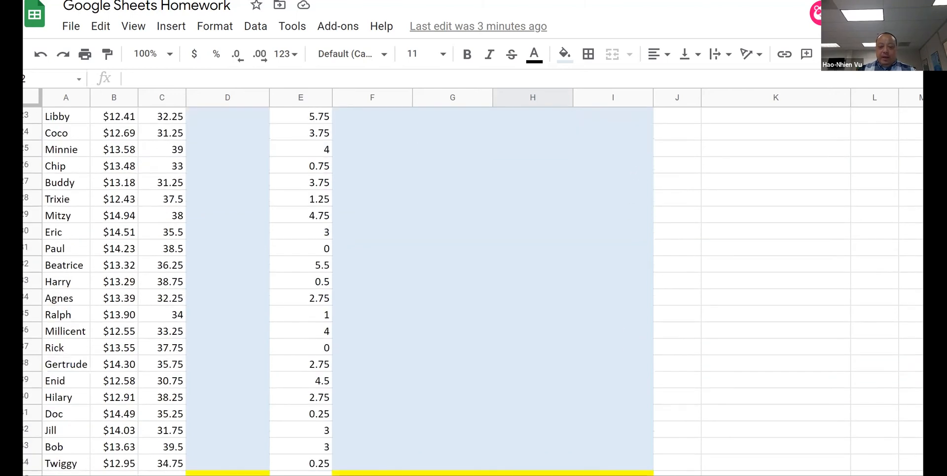
scroll("down", 3)
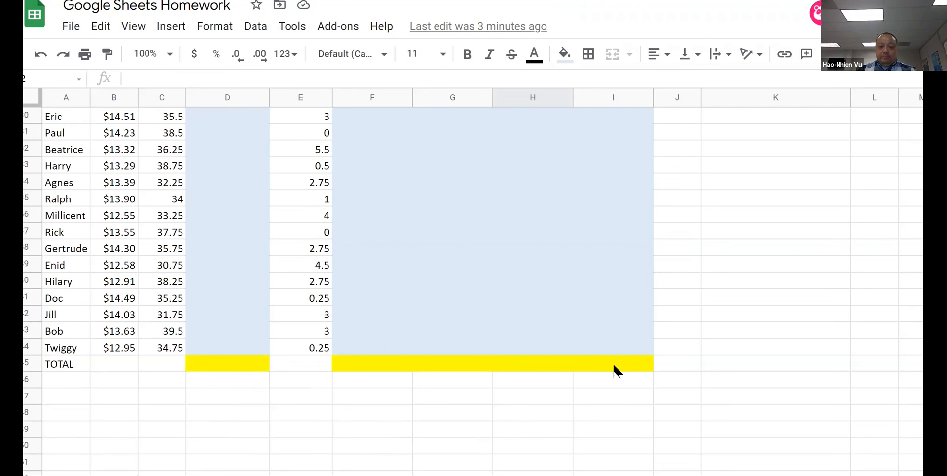
mouse_move(622, 370)
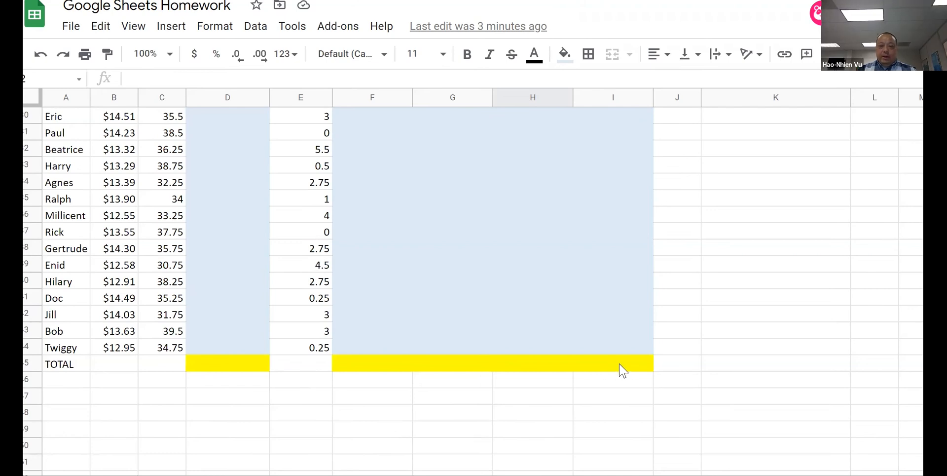
scroll("up", 3)
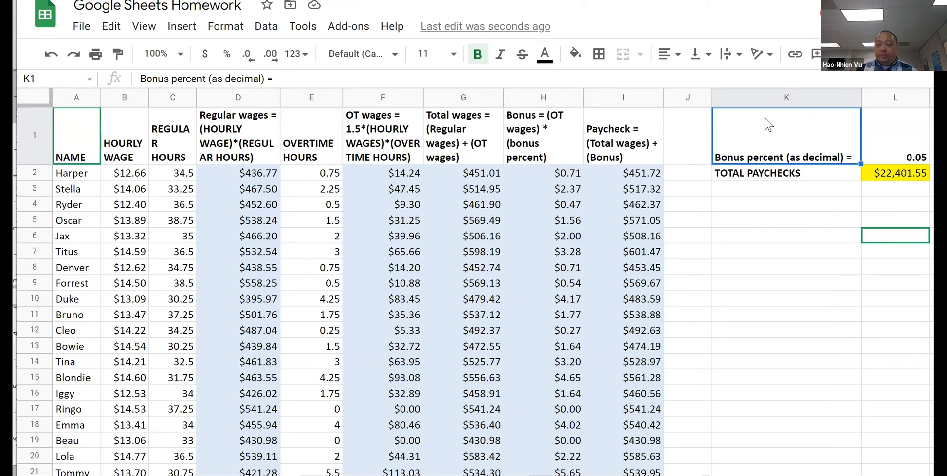
mouse_move(819, 200)
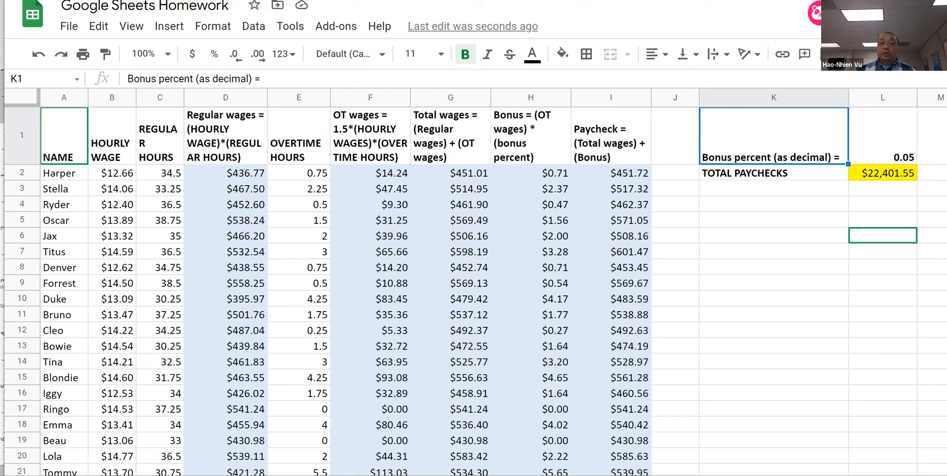
mouse_move(893, 149)
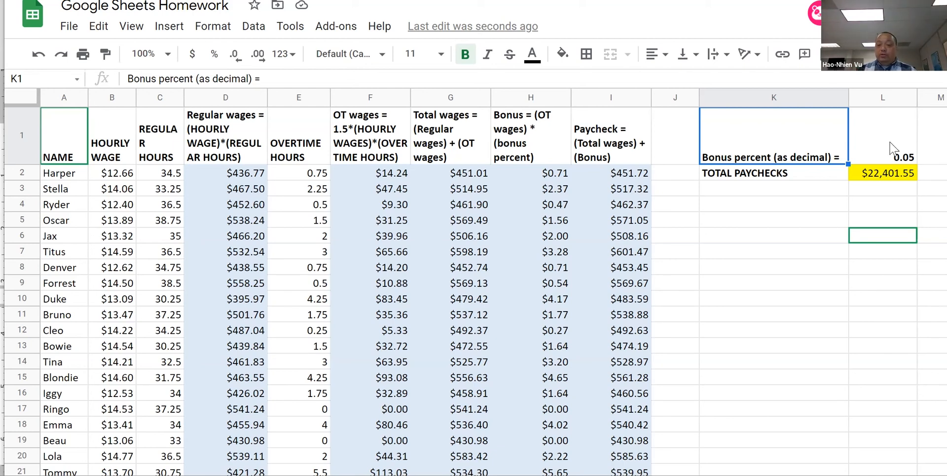
Select the bonus percent cell holding 0.05.
left_click(882, 136)
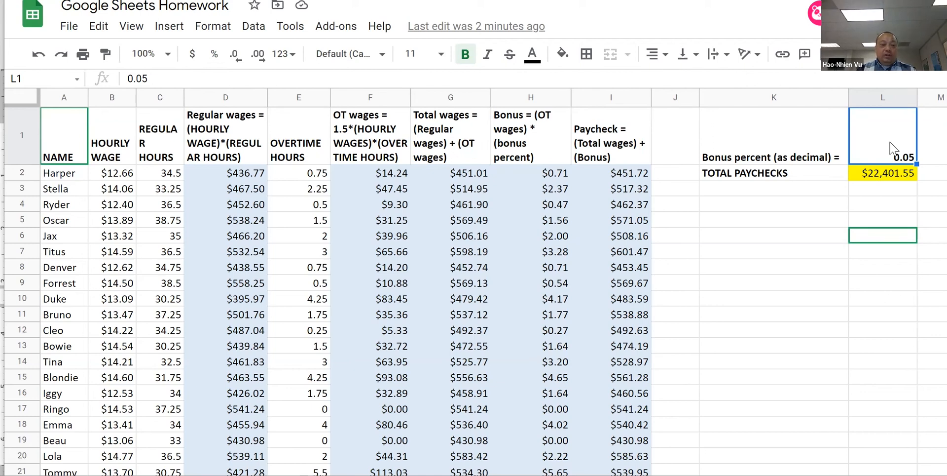
mouse_move(68, 26)
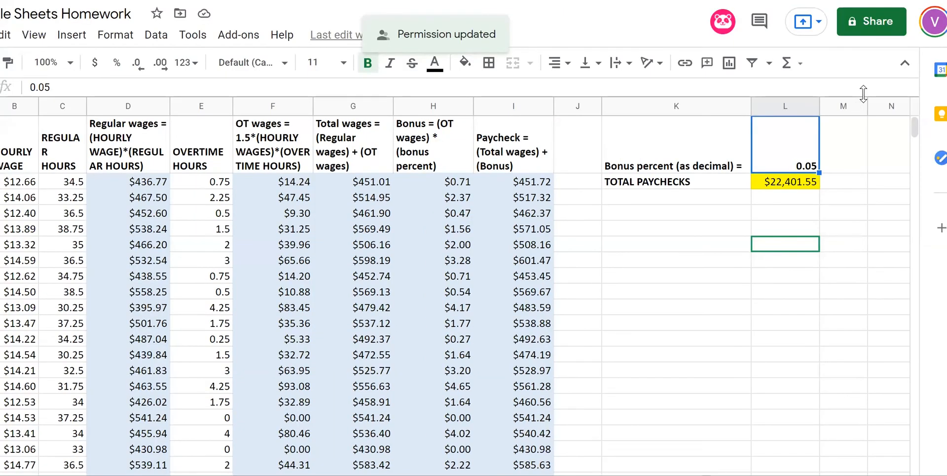
mouse_move(888, 33)
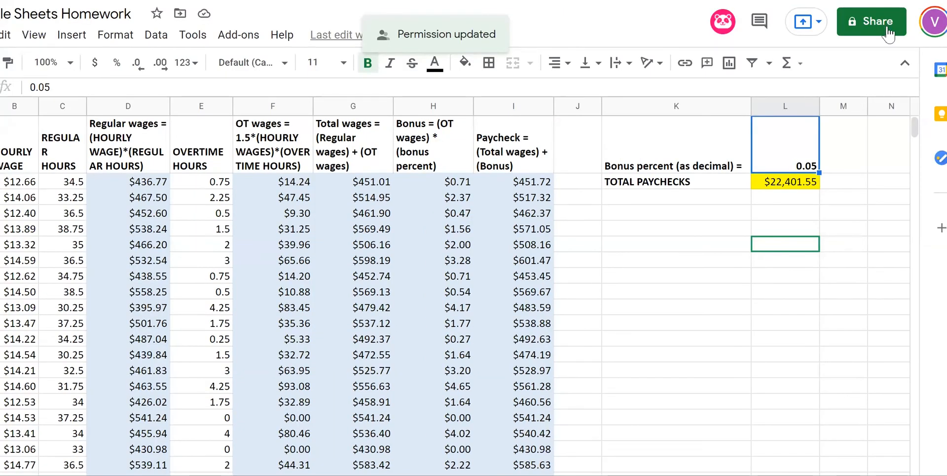
mouse_move(872, 22)
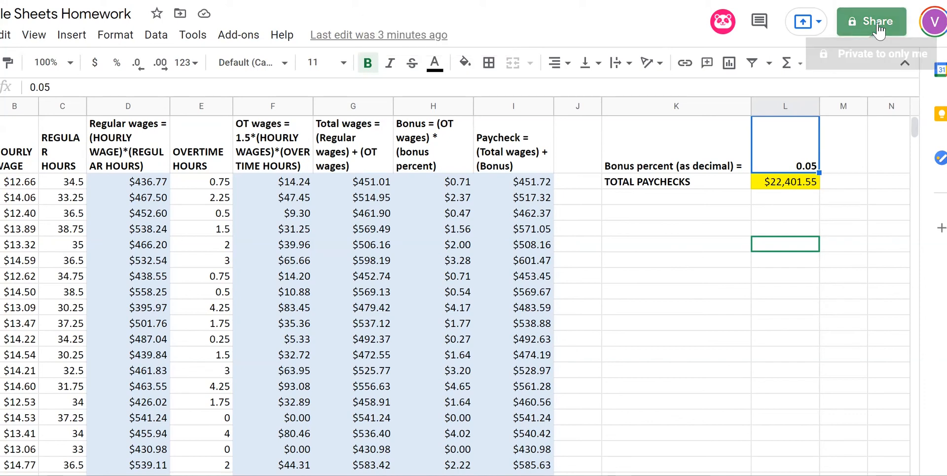
Open the Share dialog for the payroll copy.
left_click(871, 22)
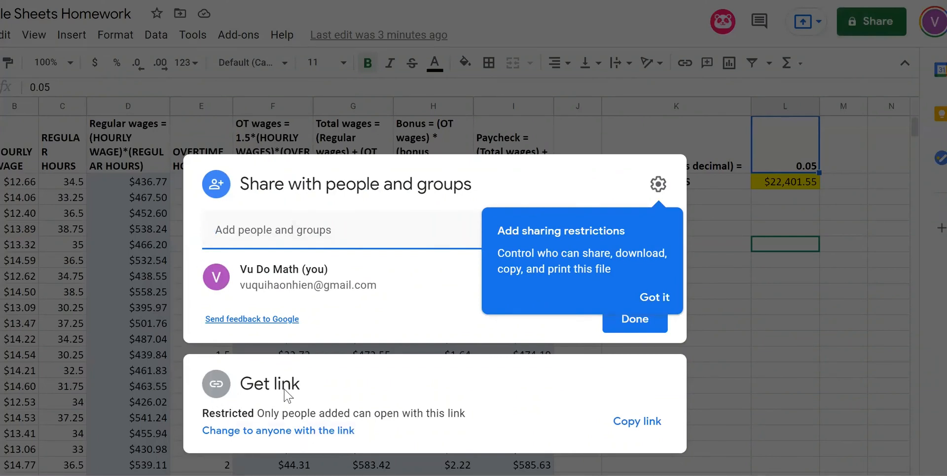
mouse_move(271, 436)
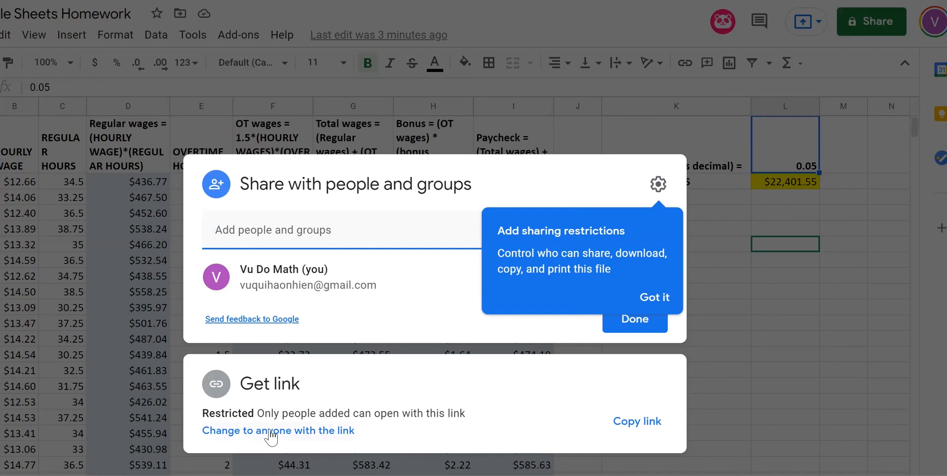
Set link access to anyone with the link and copy the share link.
left_click(654, 297)
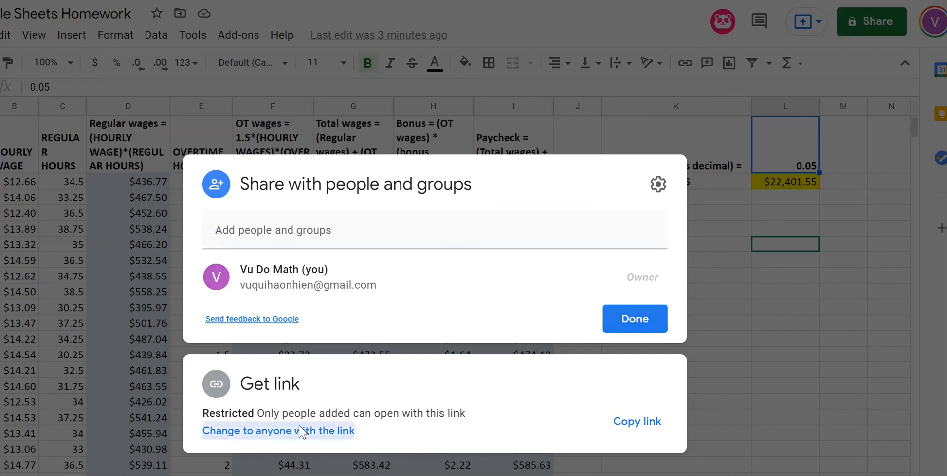
left_click(278, 430)
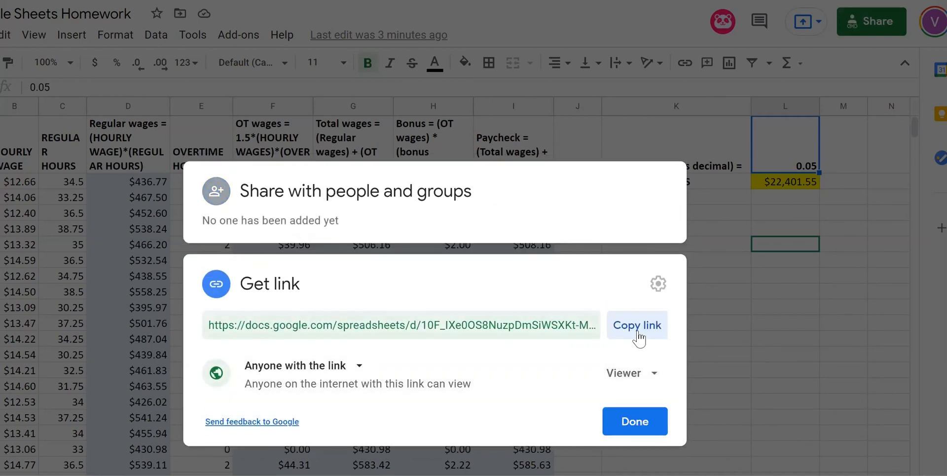
left_click(637, 325)
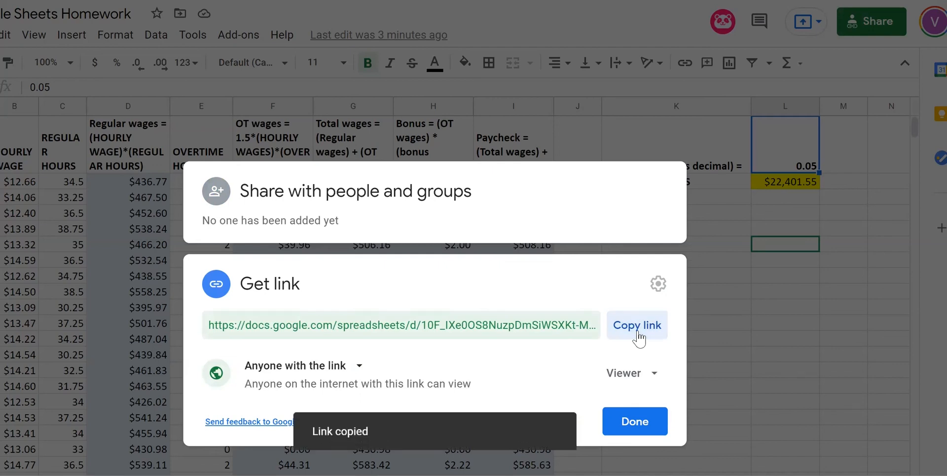